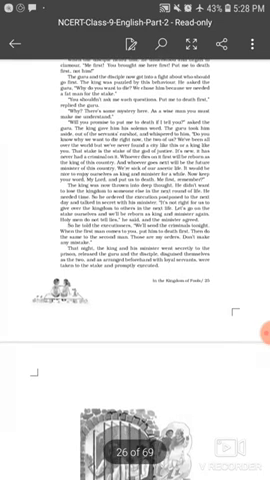
scroll("up", 3)
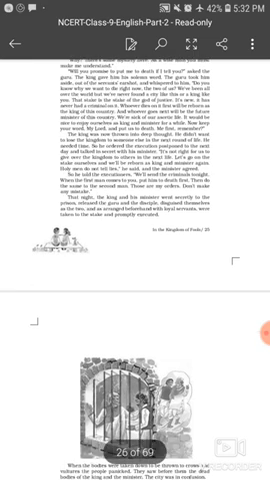
scroll("down", 3)
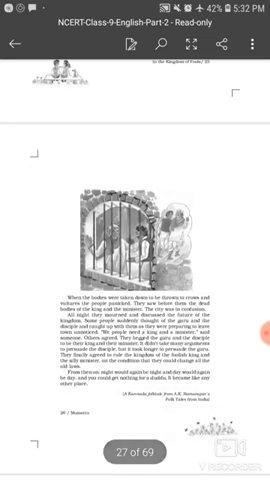